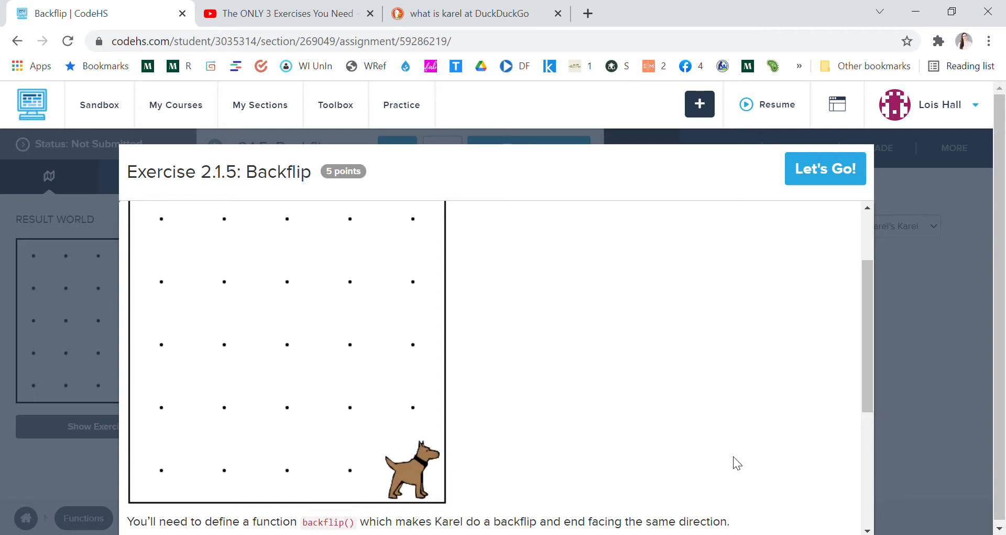
Step: Read through the Exercise 2.1.5 Backflip description and close it with Let's Go
{"action": "scroll", "scroll_direction": "down", "scroll_amount": 3}
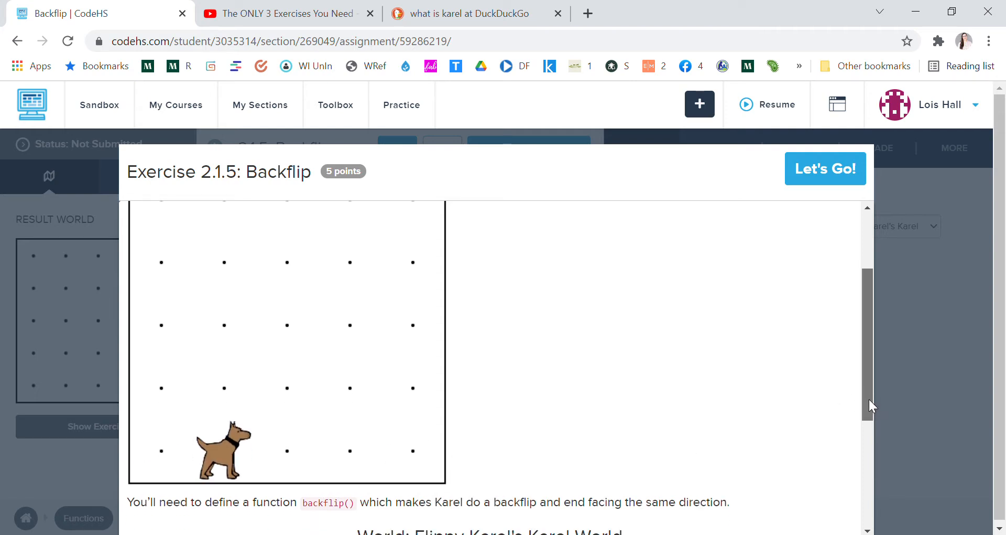
{"action": "scroll", "scroll_direction": "down", "scroll_amount": 3}
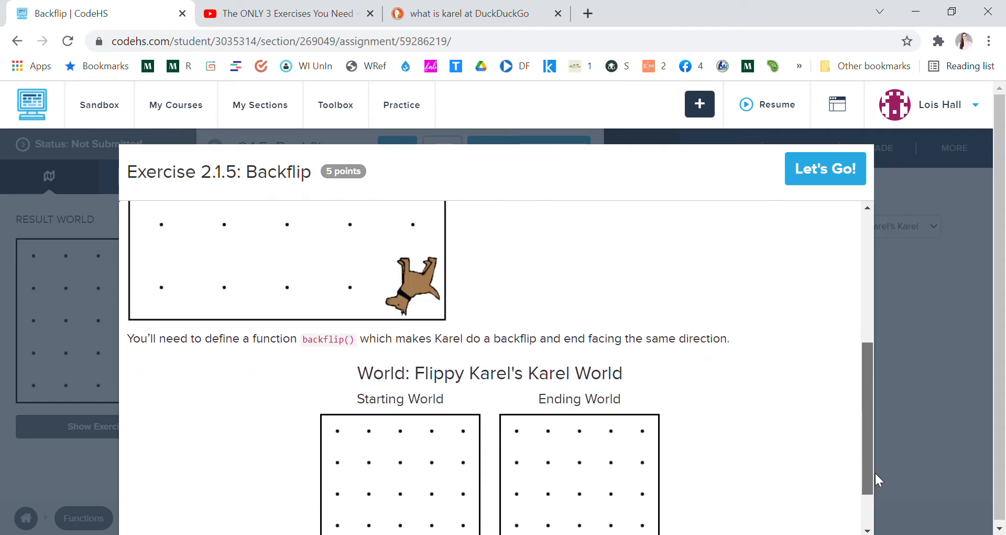
{"action": "scroll", "scroll_direction": "down", "scroll_amount": 3}
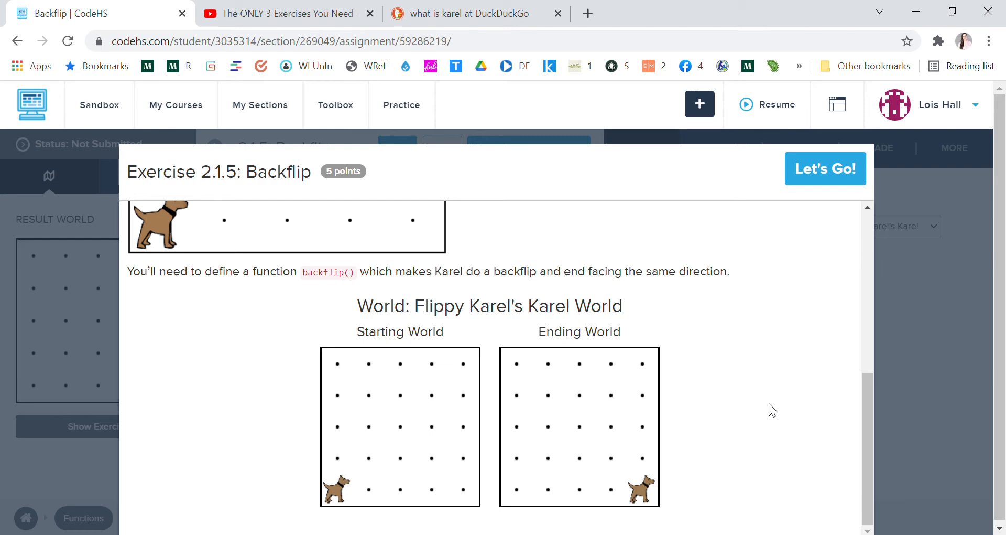
{"action": "left_click", "coordinate": [824, 168]}
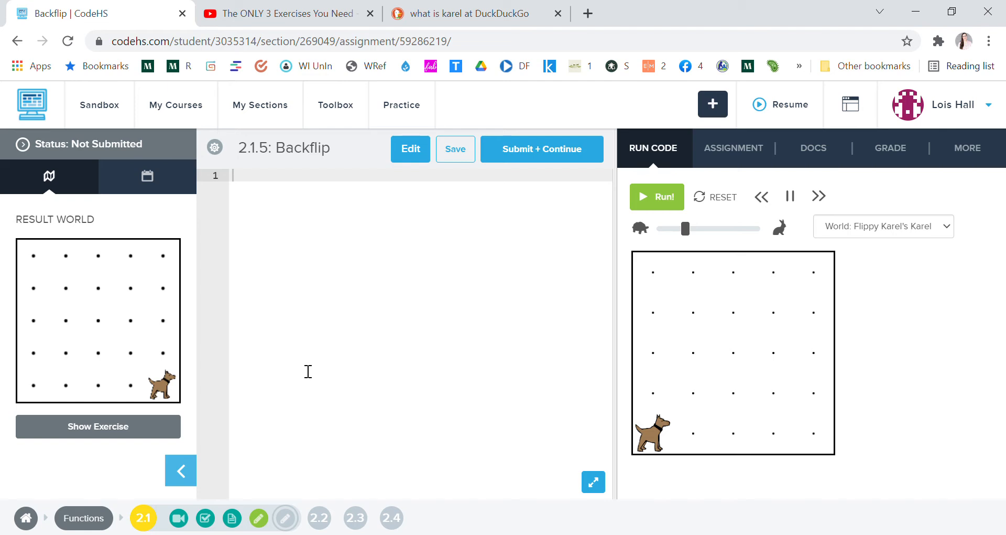
Step: Write the header function backFlip() { } and place the cursor inside its braces
{"action": "type", "text": "fun"}
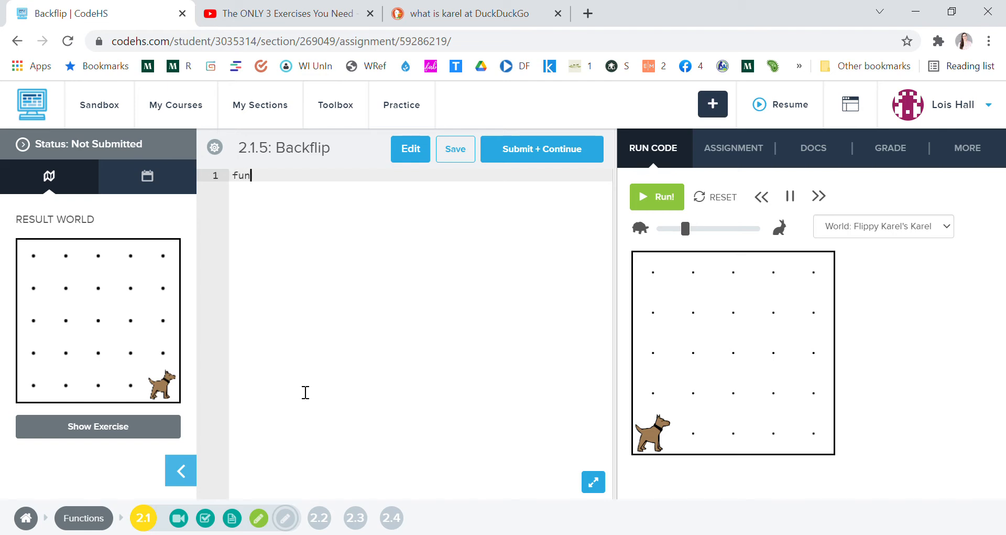
{"action": "type", "text": "ction"}
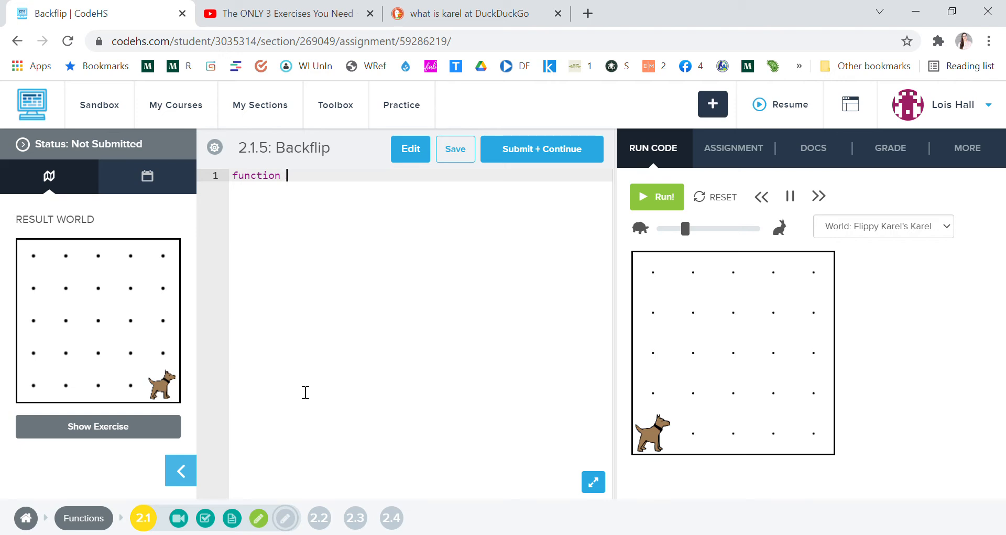
{"action": "type", "text": "backf"}
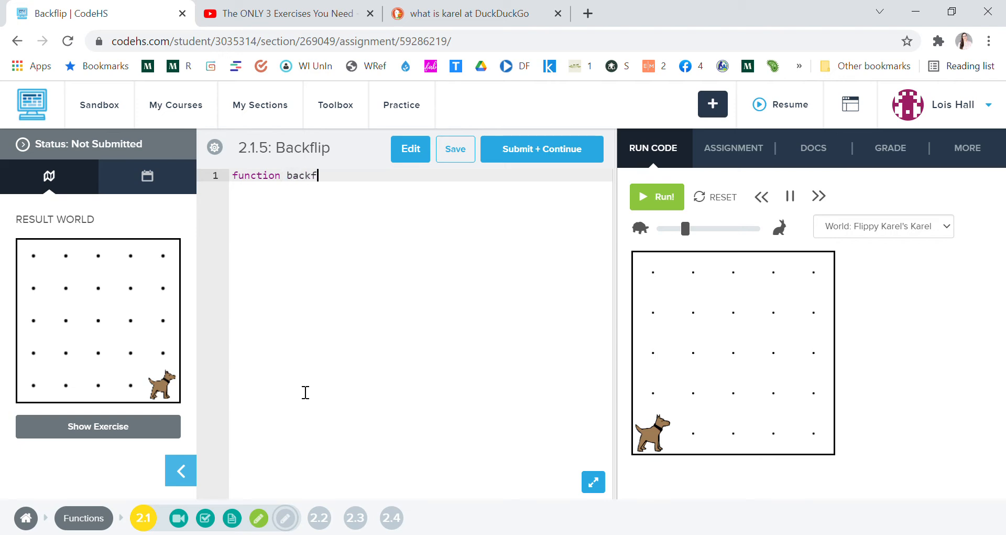
{"action": "type", "text": "Flip"}
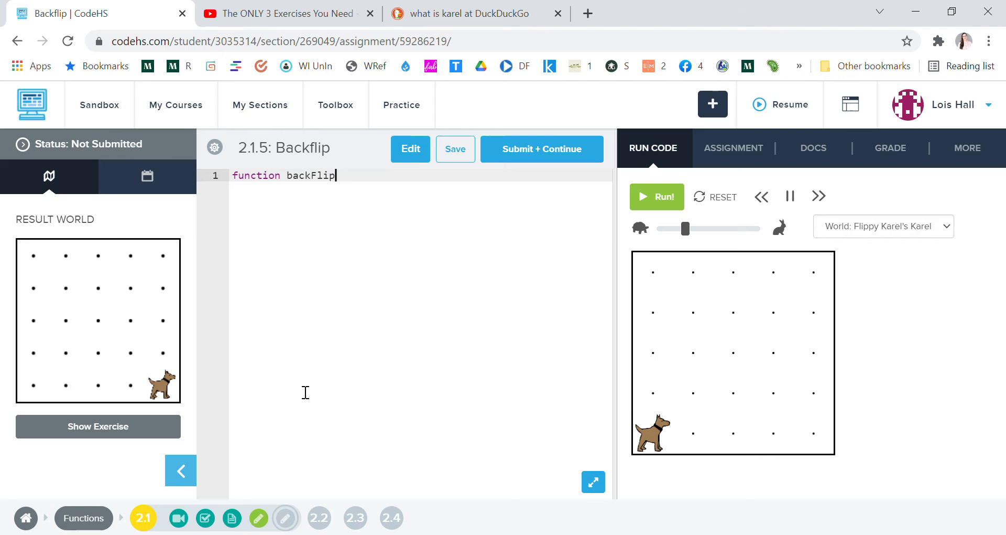
{"action": "type", "text": "()"}
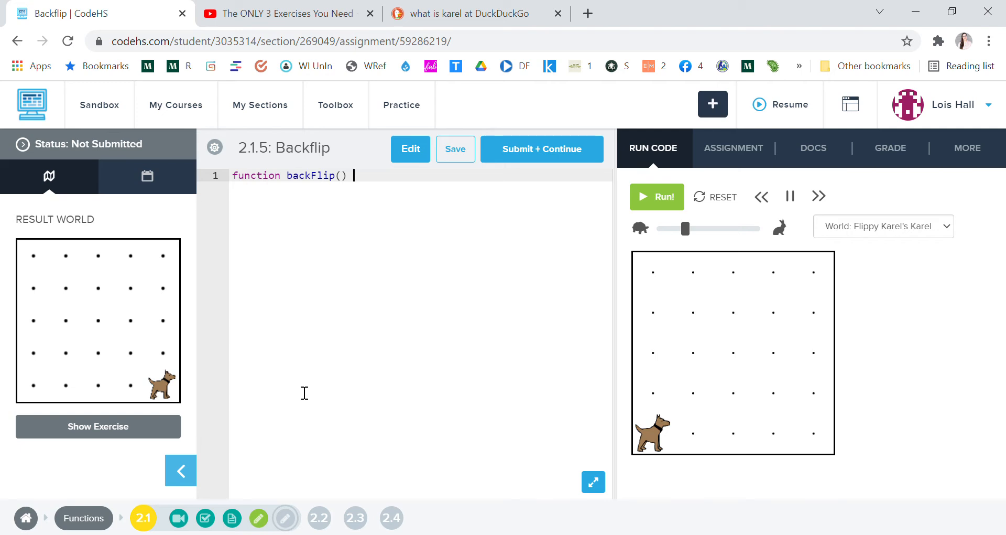
{"action": "type", "text": "{}"}
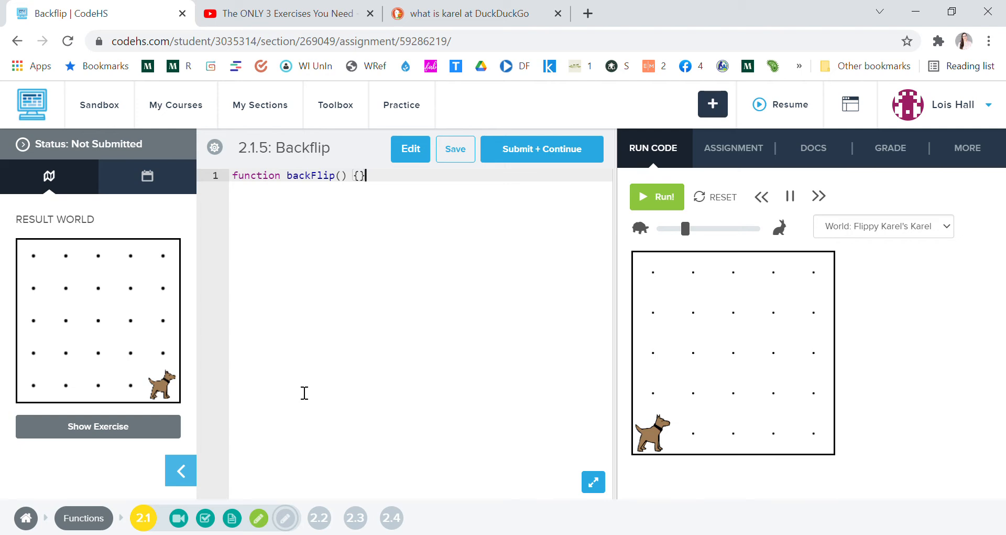
{"action": "left_click", "coordinate": [456, 149]}
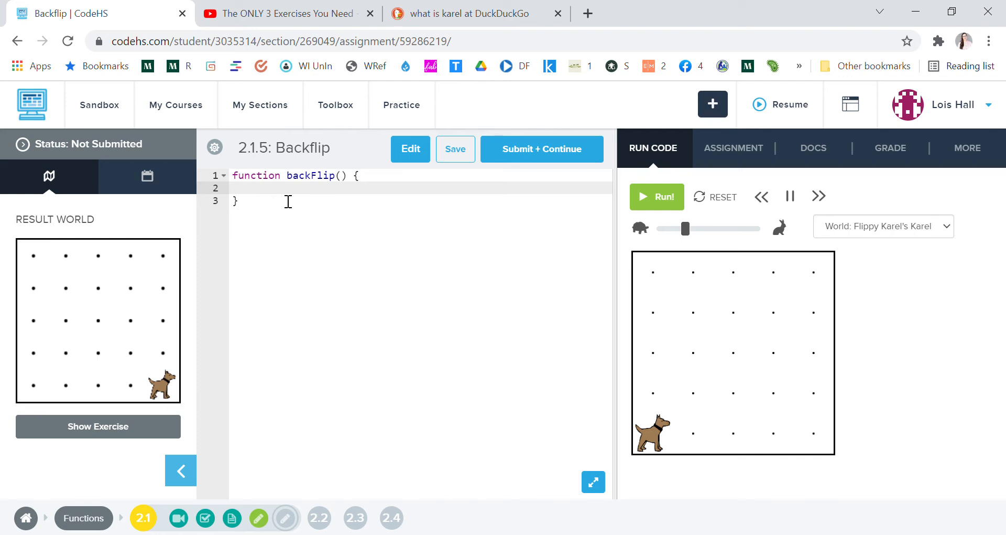
Step: Fill backFlip's body with three turnLeft(); calls, fixing a mistyped colon, and add blank lines below
{"action": "type", "text": "turnLe"}
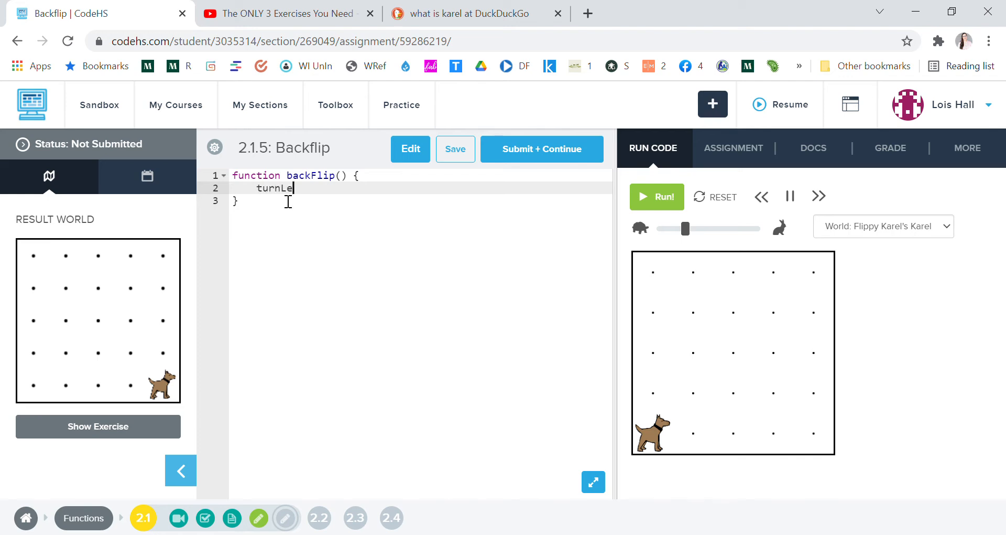
{"action": "type", "text": "ft();"}
{"action": "type", "text": "turn"}
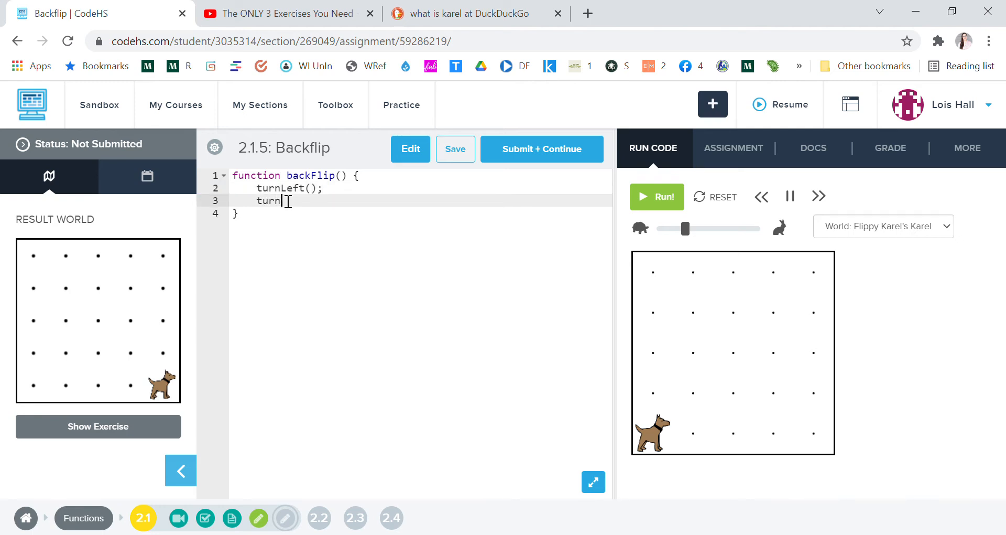
{"action": "type", "text": "Left()"}
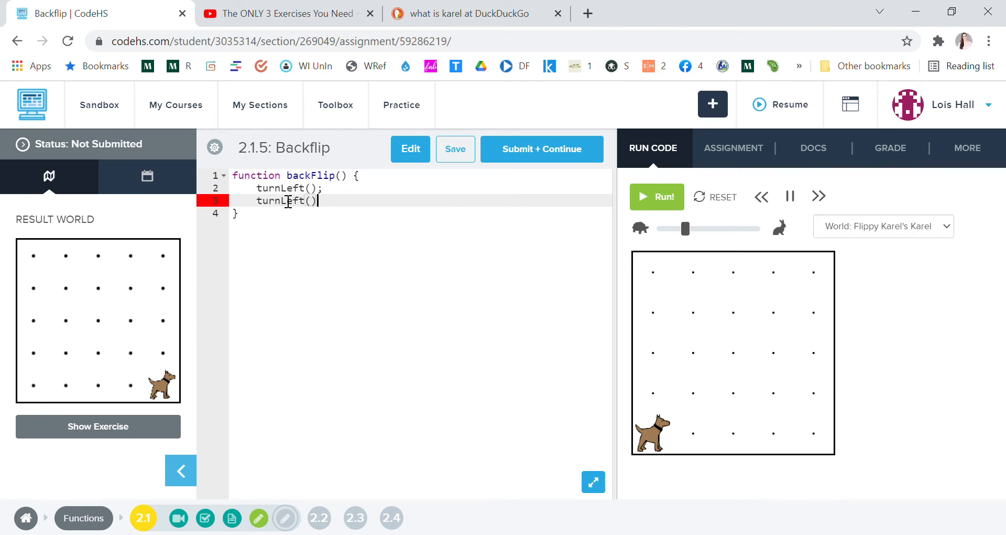
{"action": "type", "text": ":"}
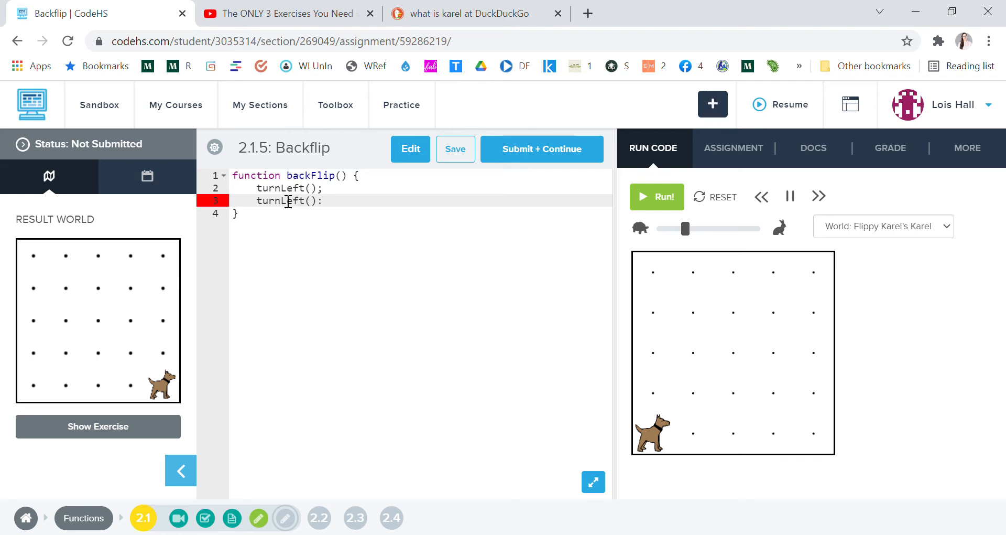
{"action": "key", "text": "Backspace"}
{"action": "type", "text": "tur"}
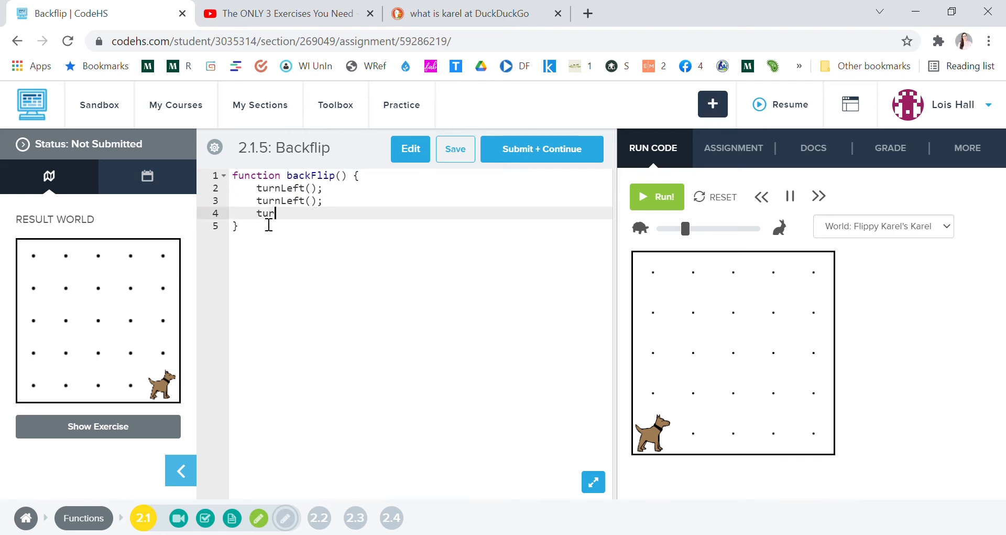
{"action": "type", "text": "nLeft"}
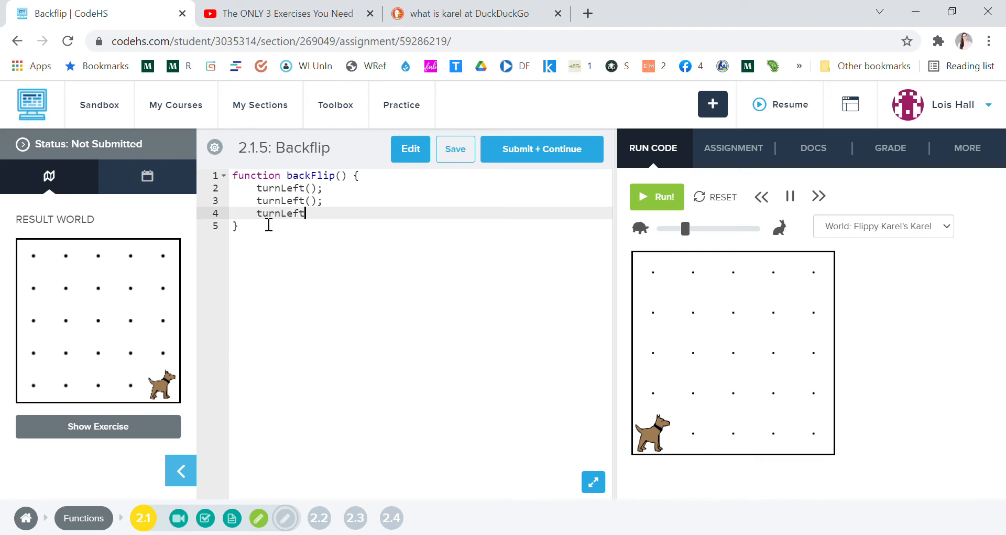
{"action": "type", "text": "();"}
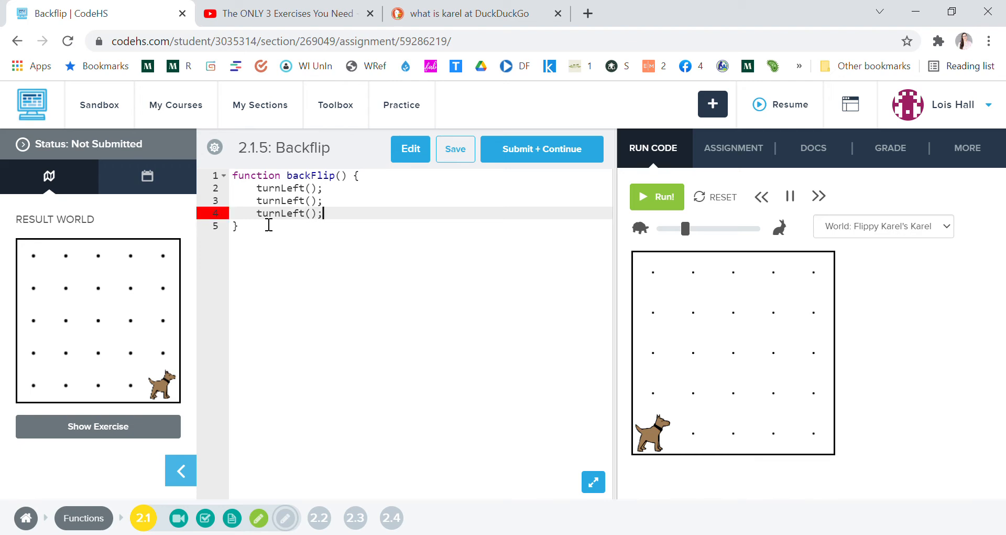
{"action": "key", "text": "enter"}
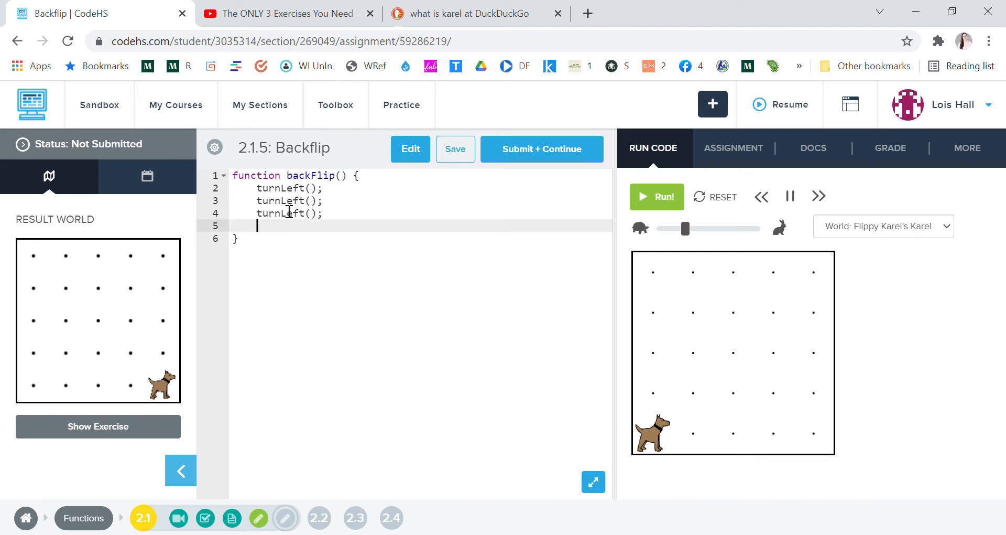
{"action": "key", "text": "Backspace"}
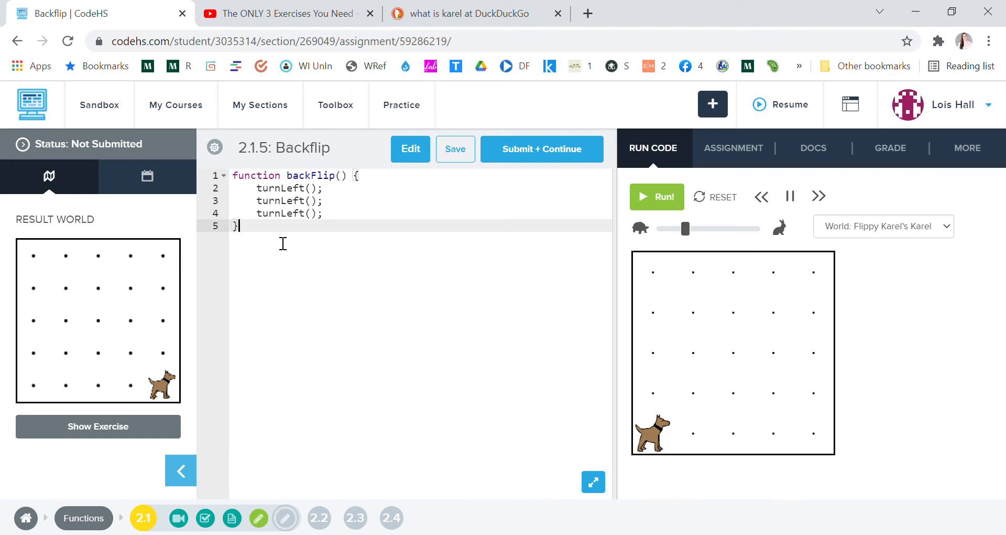
{"action": "key", "text": "Enter"}
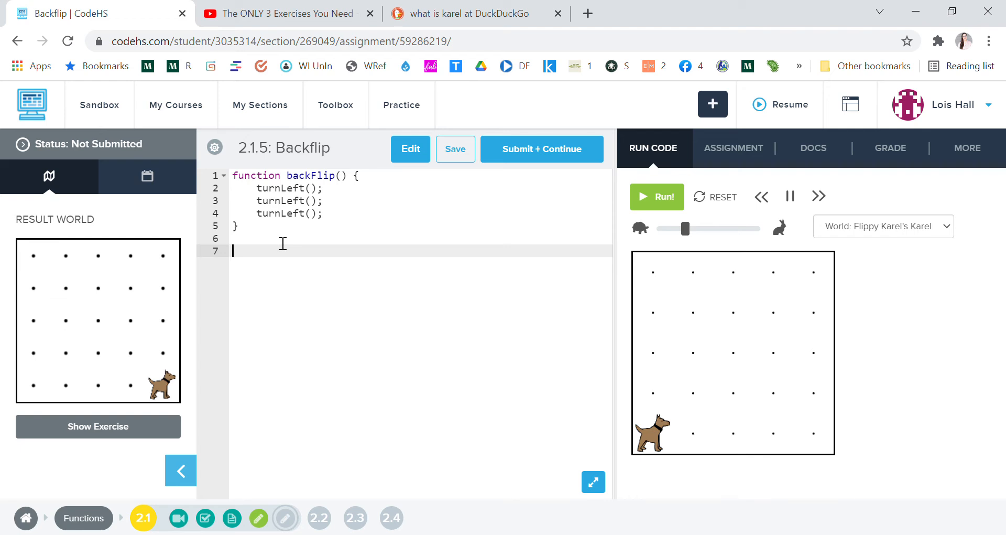
Step: Write two move(); move(); backFlip(); call sequences below the function, separated by a blank line
{"action": "type", "text": "move();"}
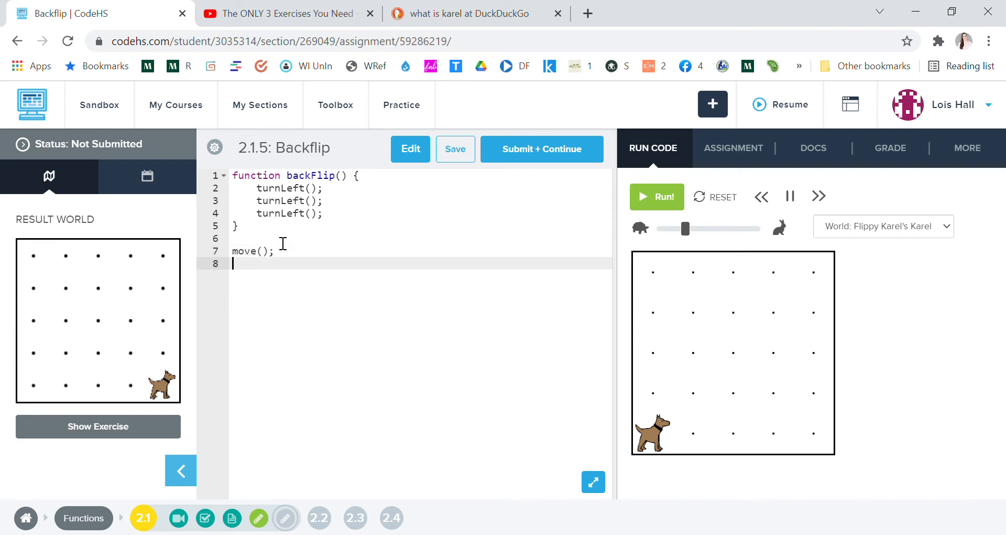
{"action": "type", "text": "ove();"}
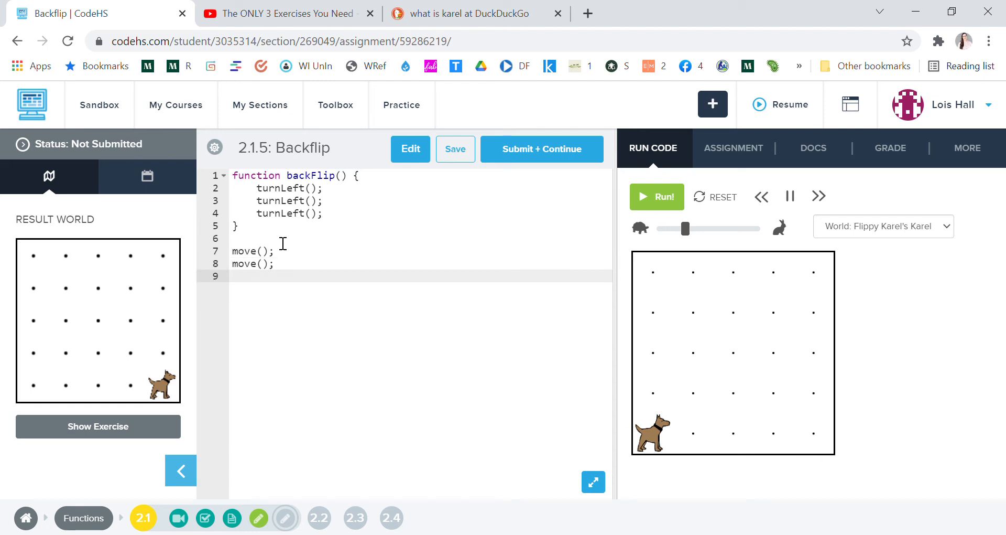
{"action": "type", "text": "backFli"}
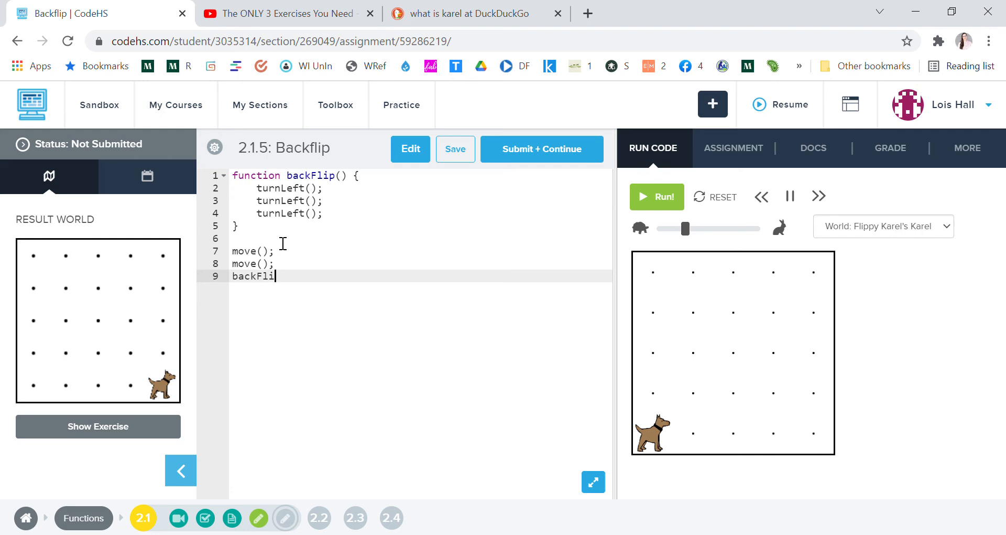
{"action": "type", "text": "p()"}
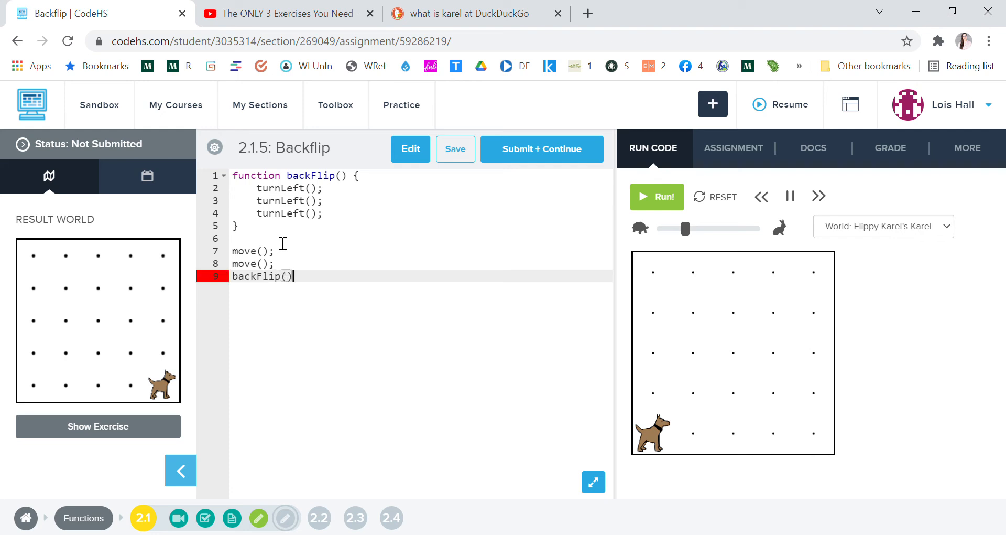
{"action": "type", "text": ";"}
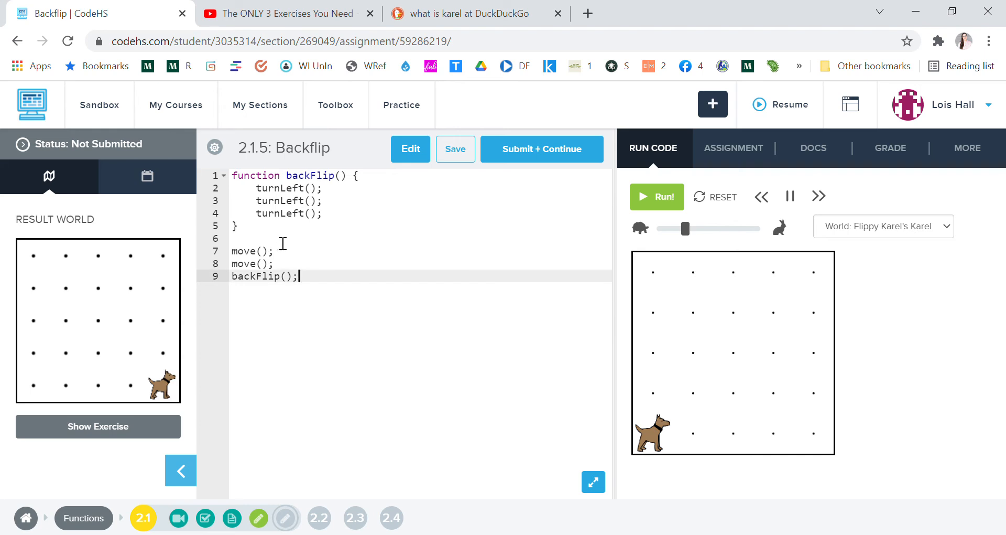
{"action": "mouse_move", "coordinate": [311, 285]}
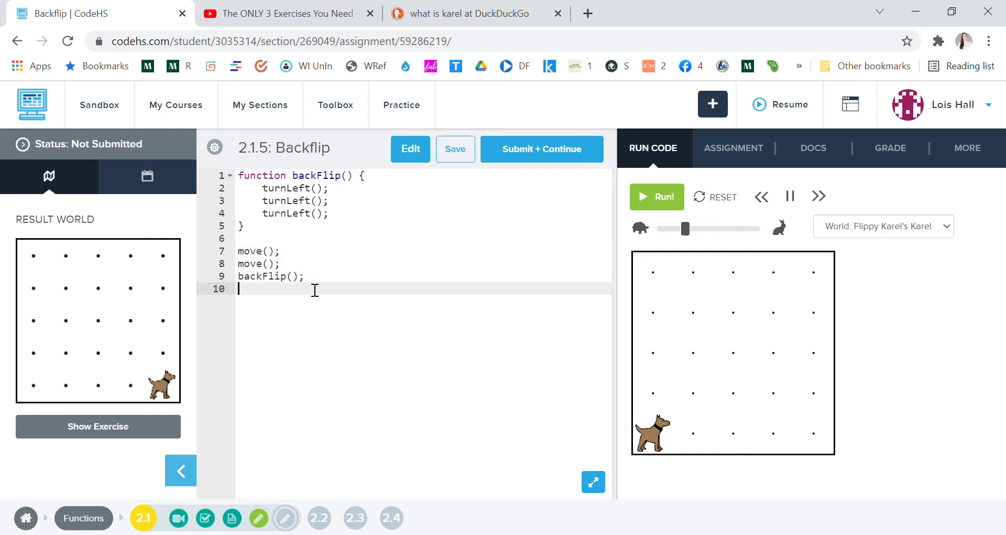
{"action": "type", "text": "move();"}
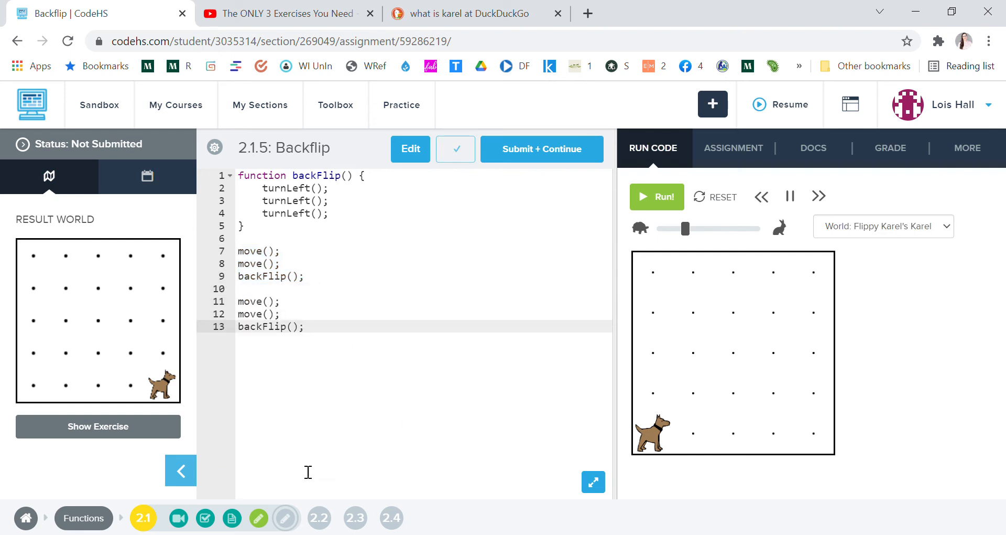
Step: Run the program, hit the 'Karel Crashed into a Wall' error on line 11, and start a new line in backFlip
{"action": "left_click", "coordinate": [656, 196]}
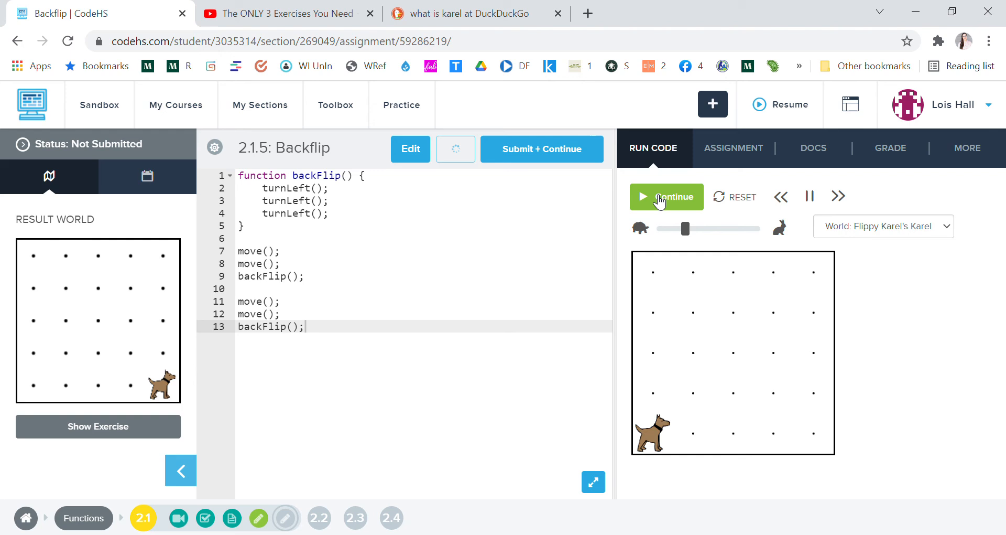
{"action": "left_click", "coordinate": [666, 197]}
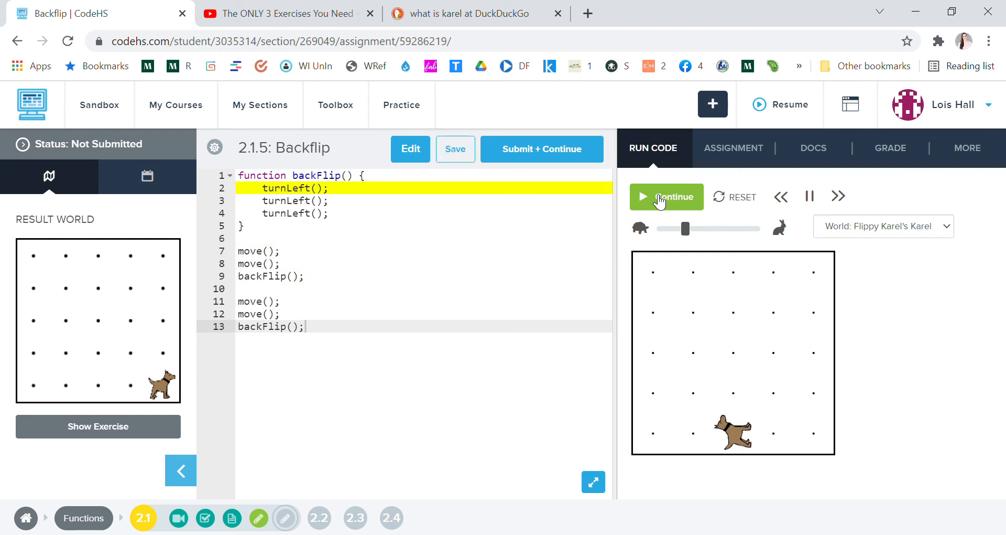
{"action": "left_click", "coordinate": [666, 196]}
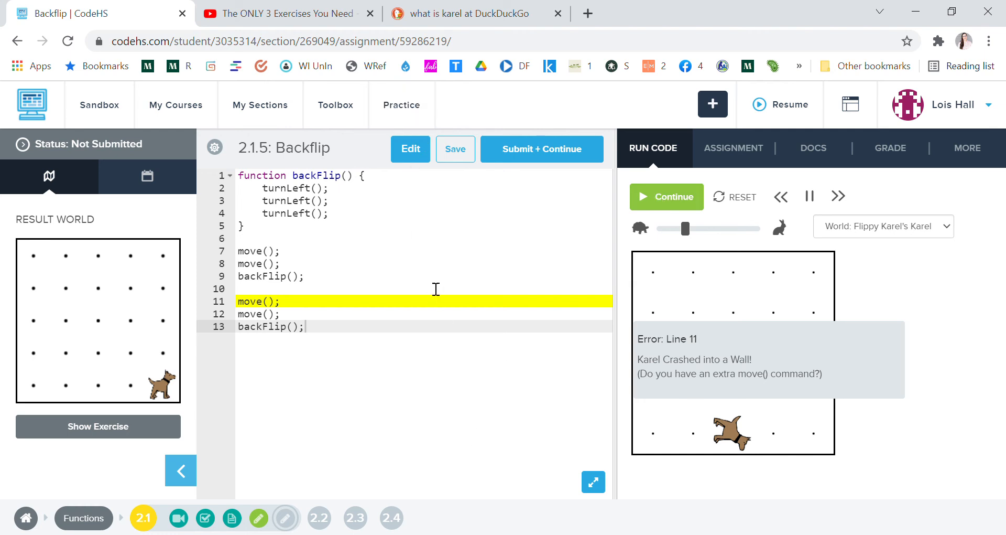
{"action": "key", "text": "enter"}
{"action": "type", "text": "turnLeft"}
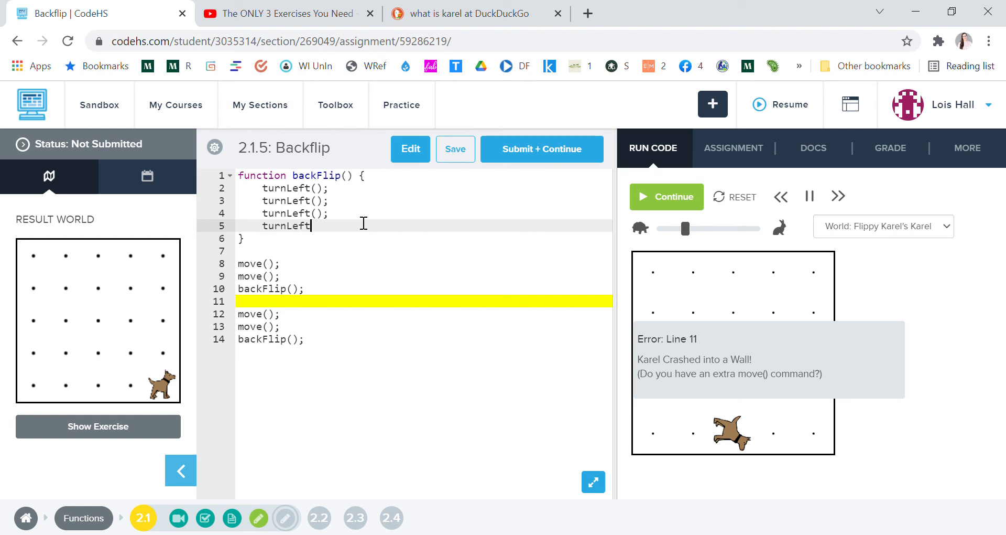
Step: Add a fourth turnLeft() call to backFlip, reset Karel and rerun, revealing the 'Unexpected :' error on line 5
{"action": "type", "text": "():"}
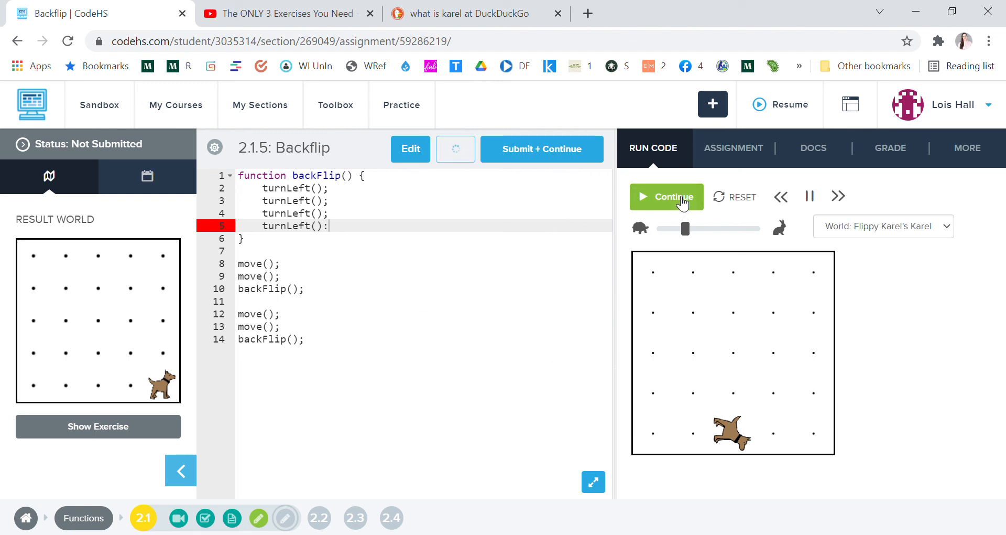
{"action": "left_click", "coordinate": [667, 196]}
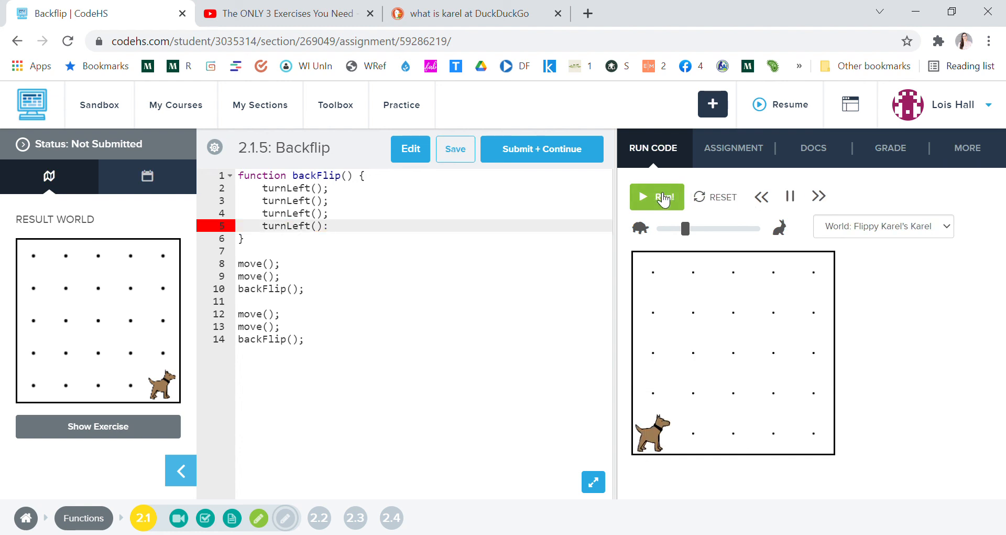
{"action": "left_click", "coordinate": [656, 196]}
{"action": "type", "text": ";"}
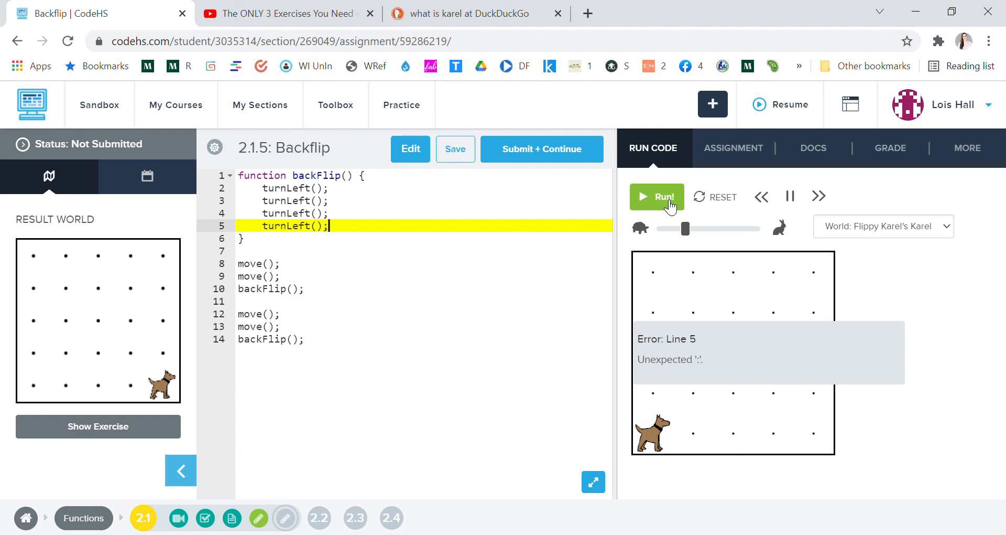
Step: Run the corrected program so Karel completes both backflips and finishes at the bottom-right corner
{"action": "left_click", "coordinate": [656, 196]}
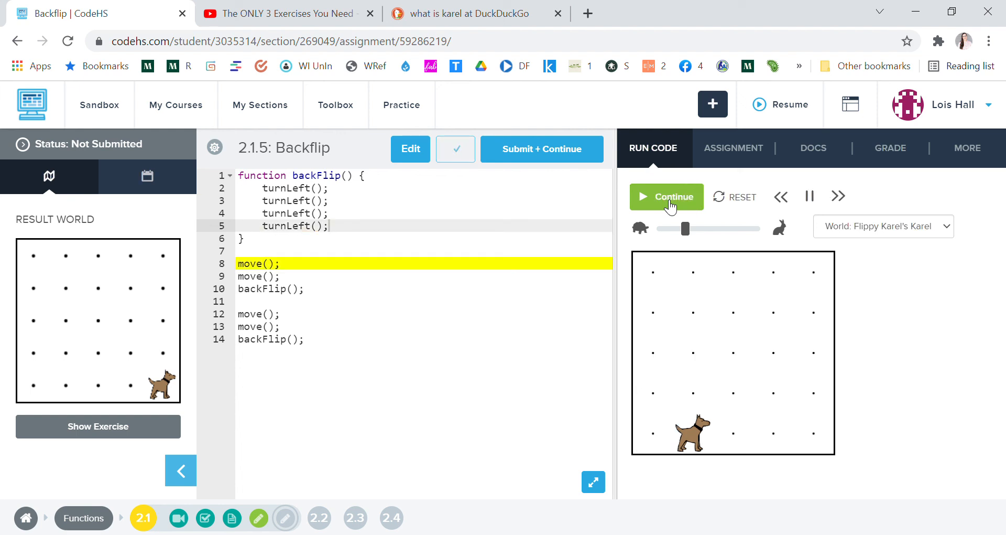
{"action": "left_click", "coordinate": [666, 196]}
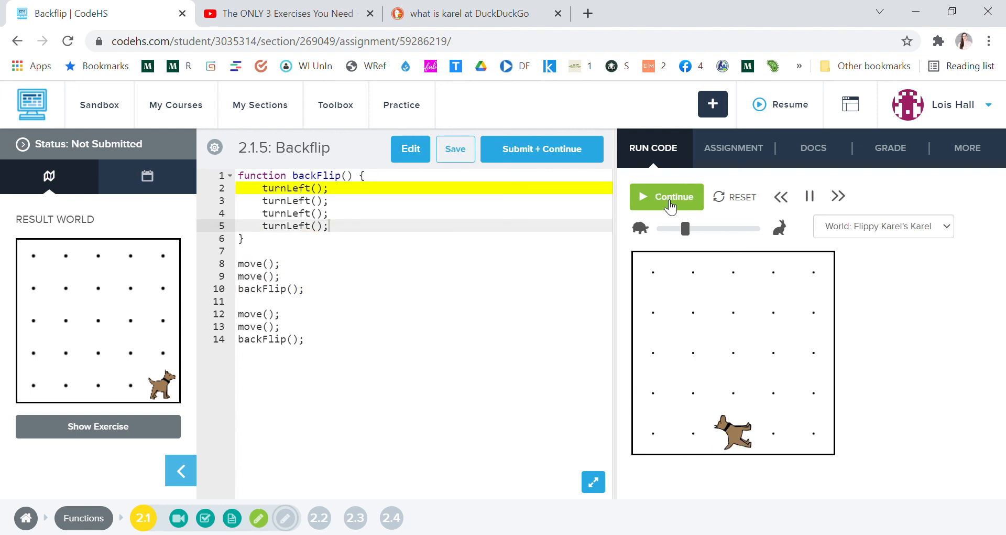
{"action": "left_click", "coordinate": [667, 196]}
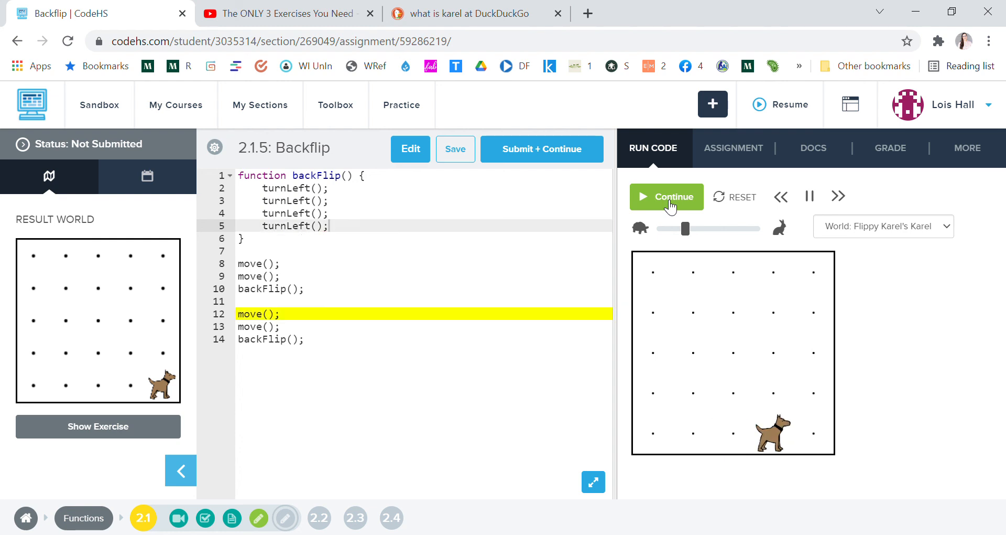
{"action": "left_click", "coordinate": [666, 196]}
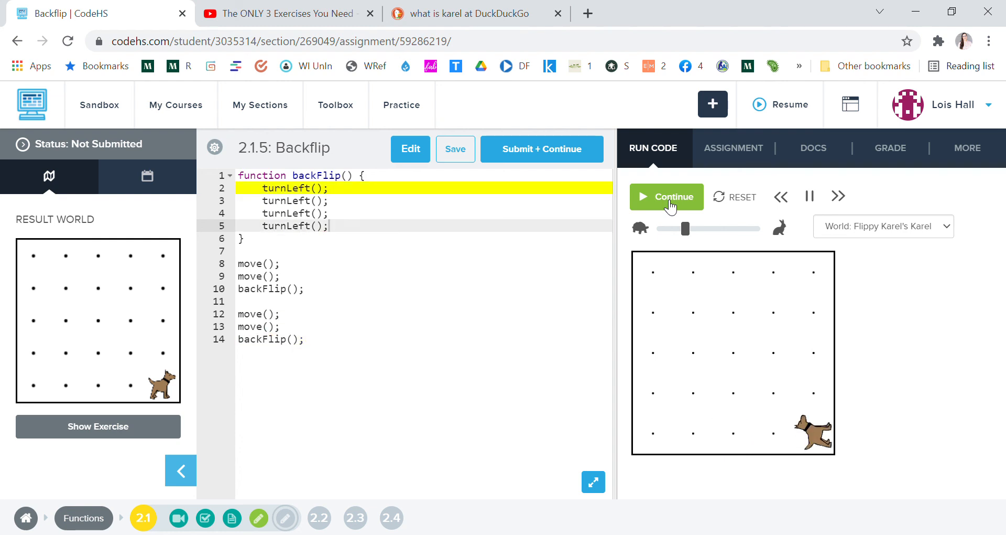
{"action": "left_click", "coordinate": [666, 196]}
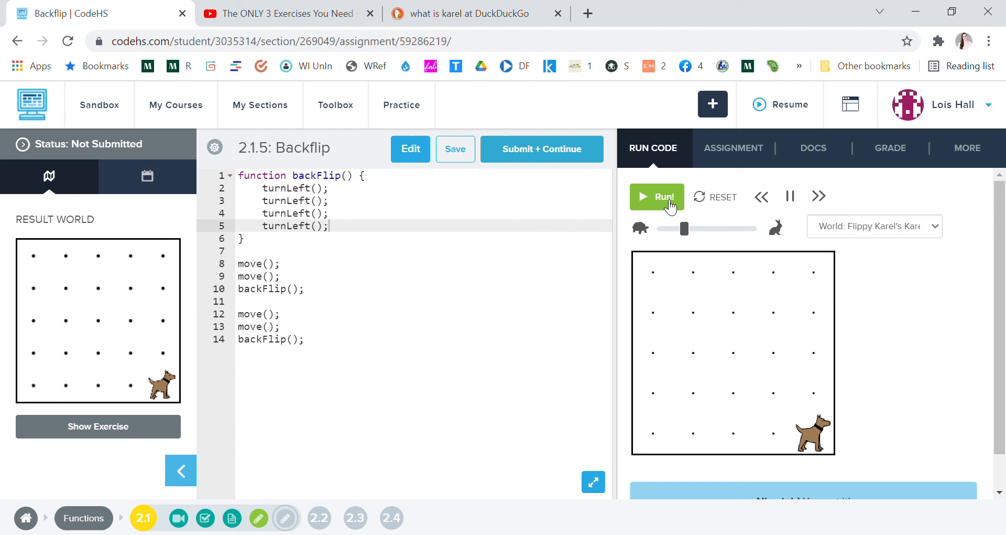
{"action": "left_click", "coordinate": [656, 197]}
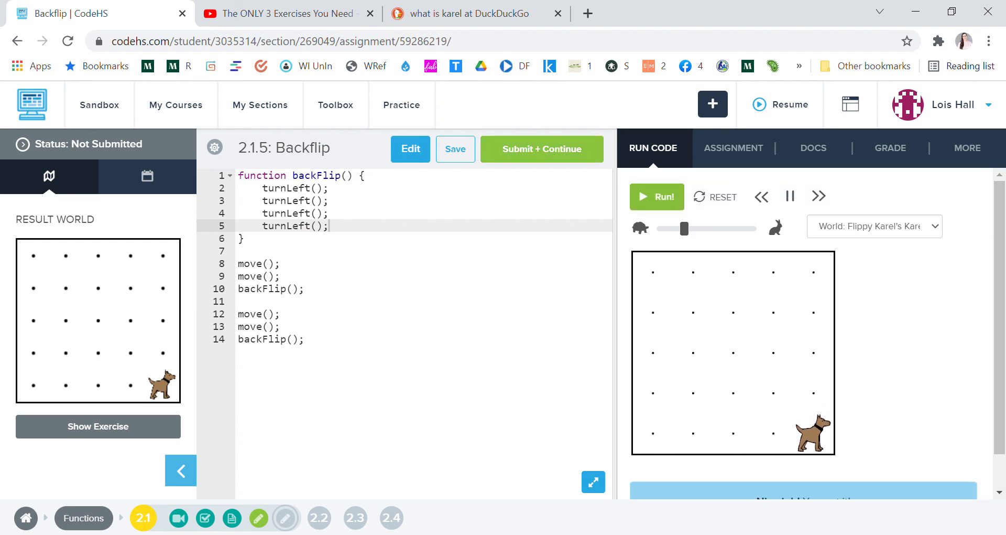
{"action": "left_click", "coordinate": [455, 148]}
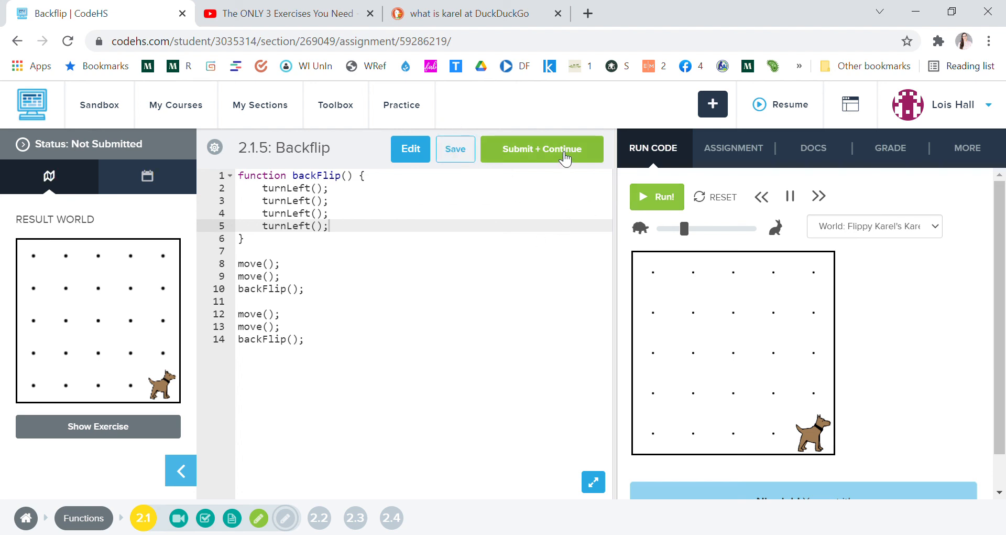
{"action": "mouse_move", "coordinate": [899, 84]}
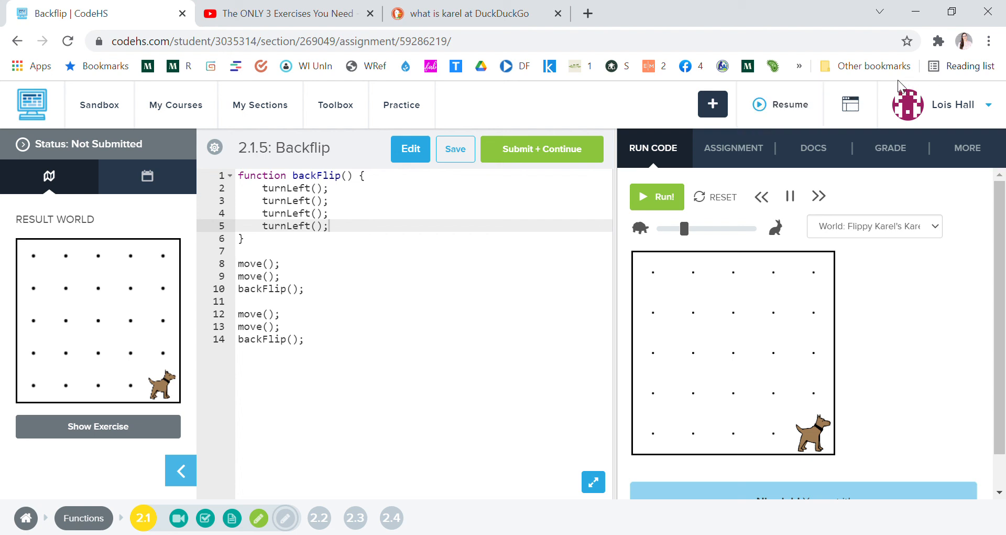